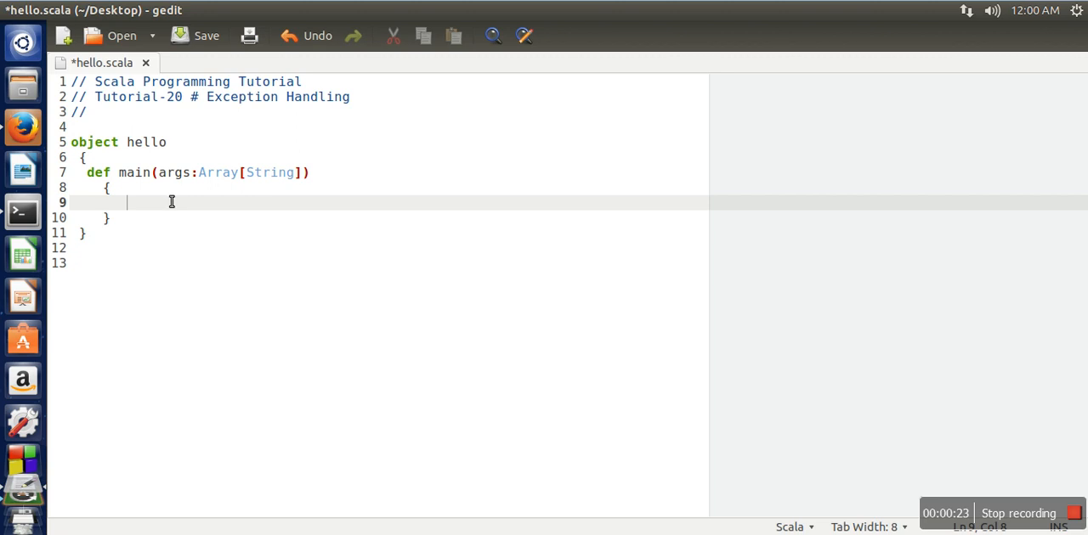
mouse_move(156, 213)
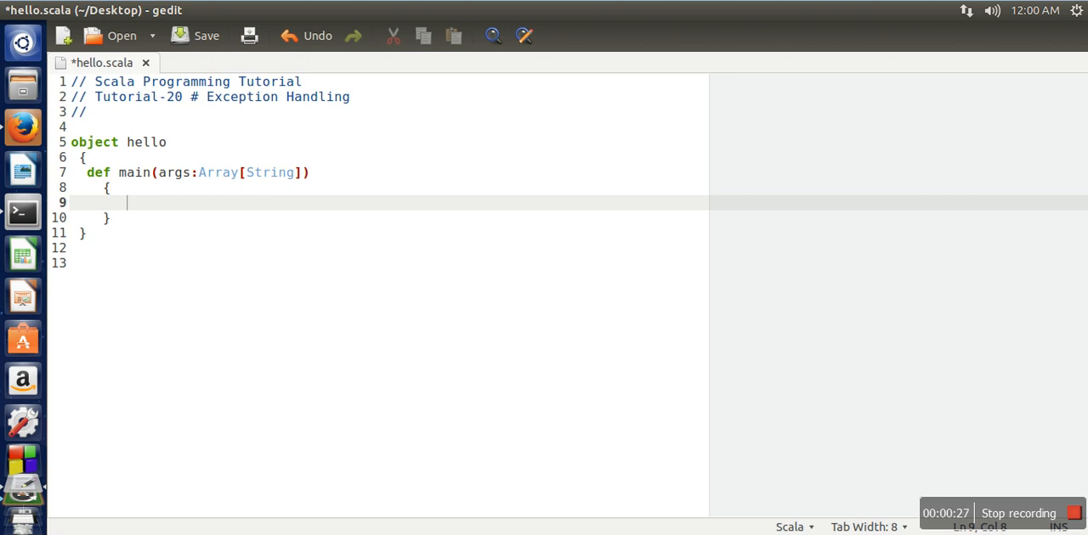
Declare var a:Int=12 and var b:Int=0 on separate lines inside main
type("var a:")
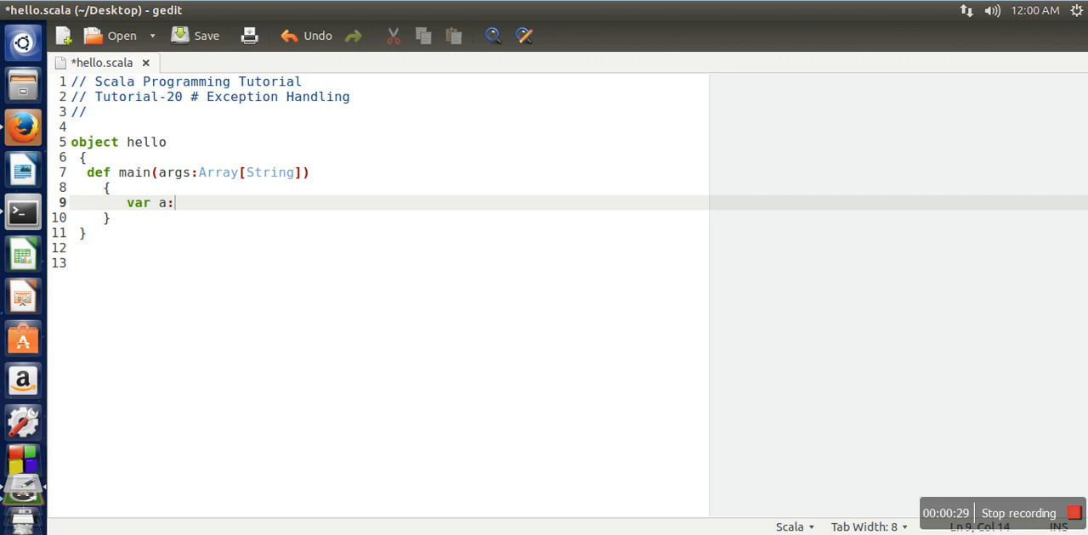
type("Int=12")
type("var b")
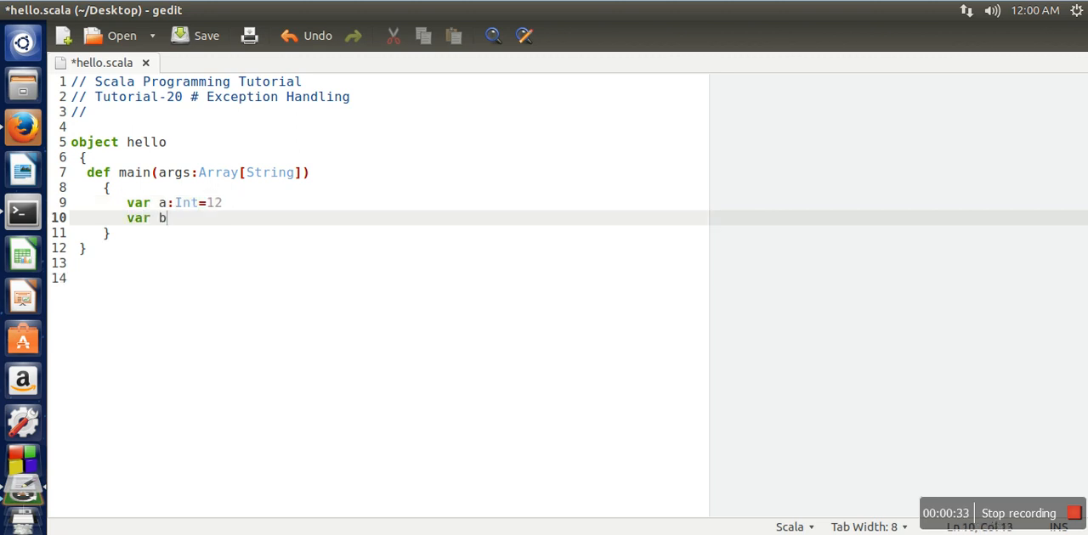
type(":Int")
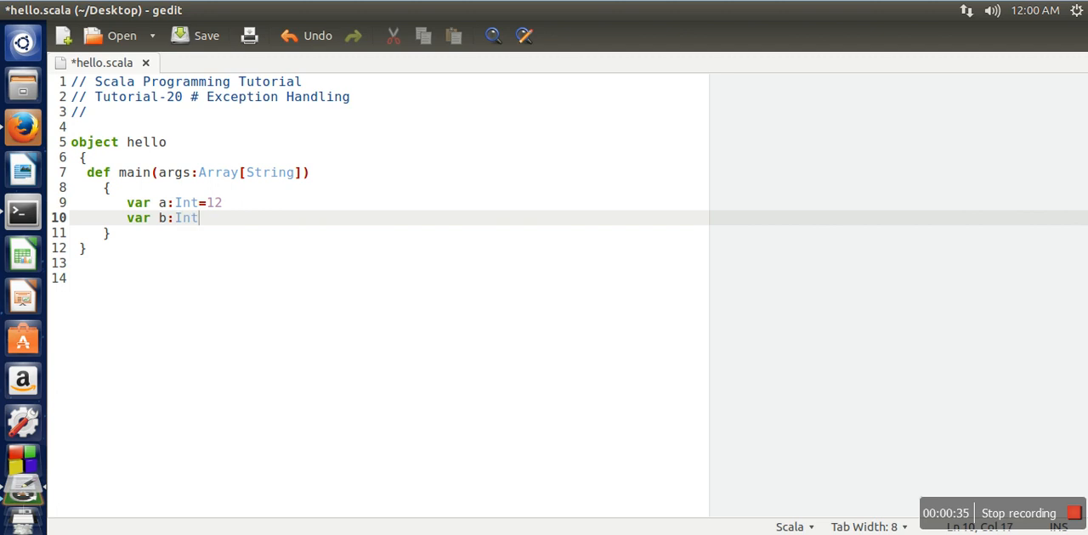
type("=0")
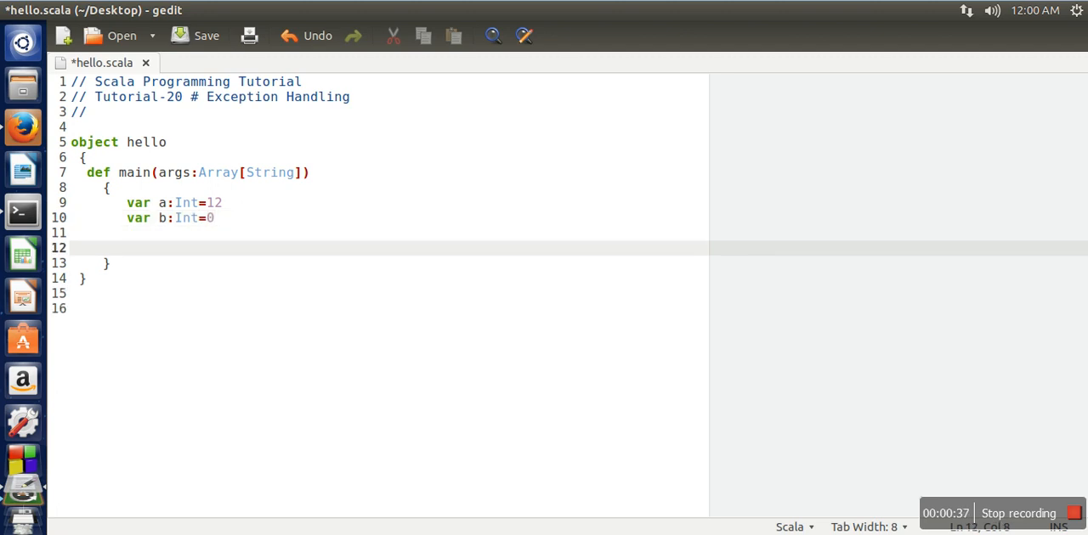
Add a print(a/b) statement below the declarations, with blank lines around it
type("print (a")
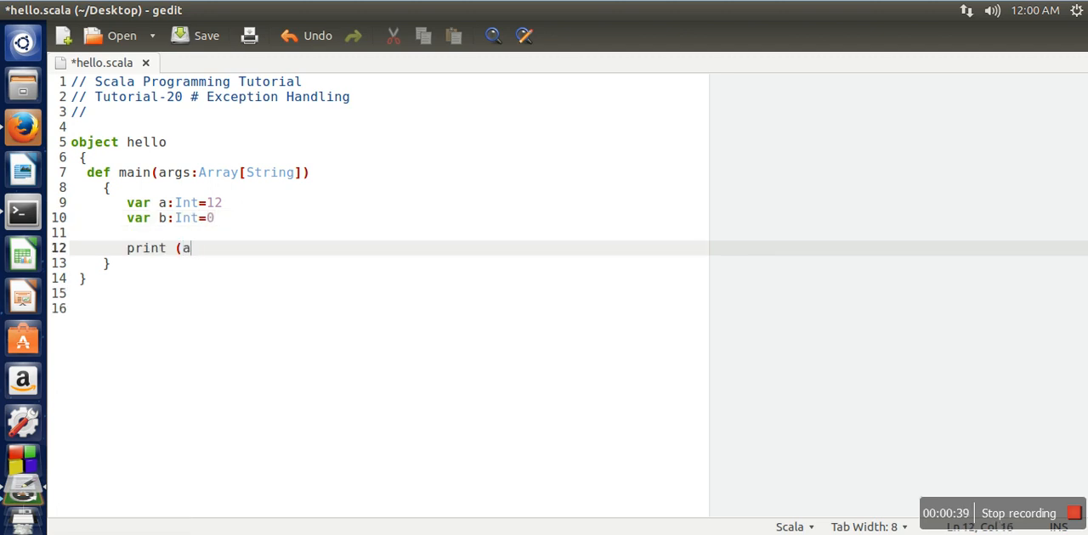
type("/b)")
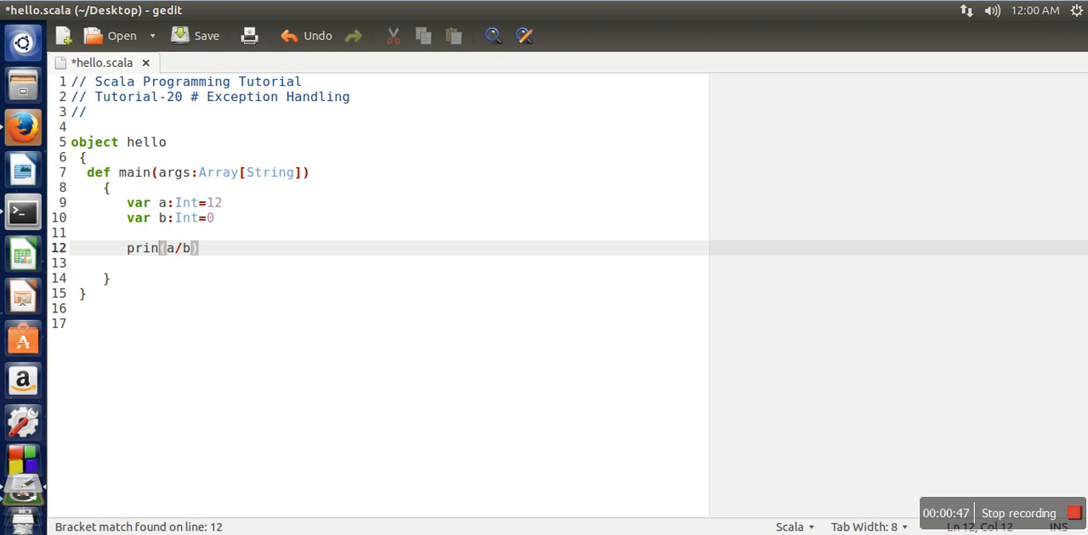
type("t")
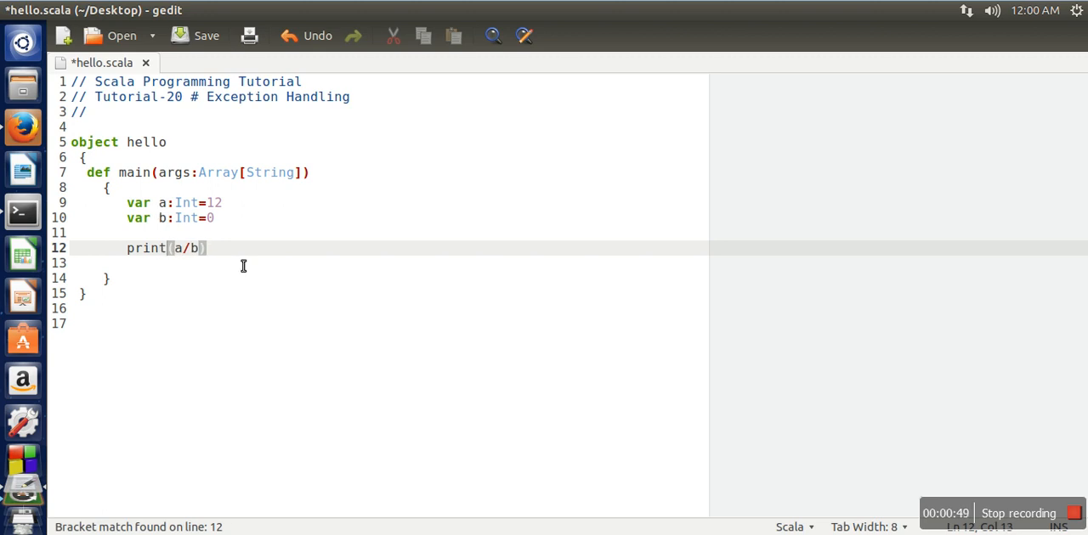
key("Return")
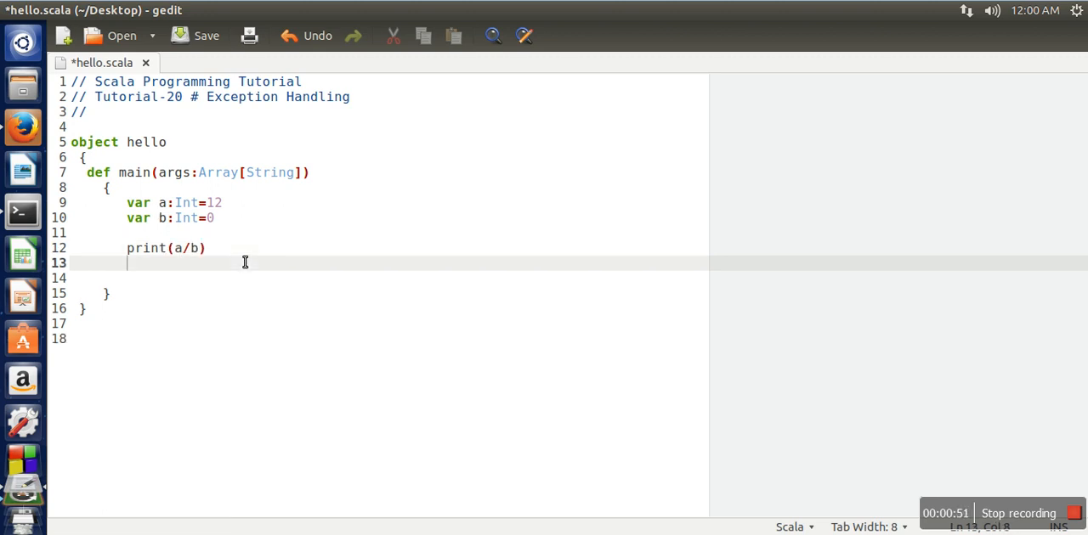
key("Return")
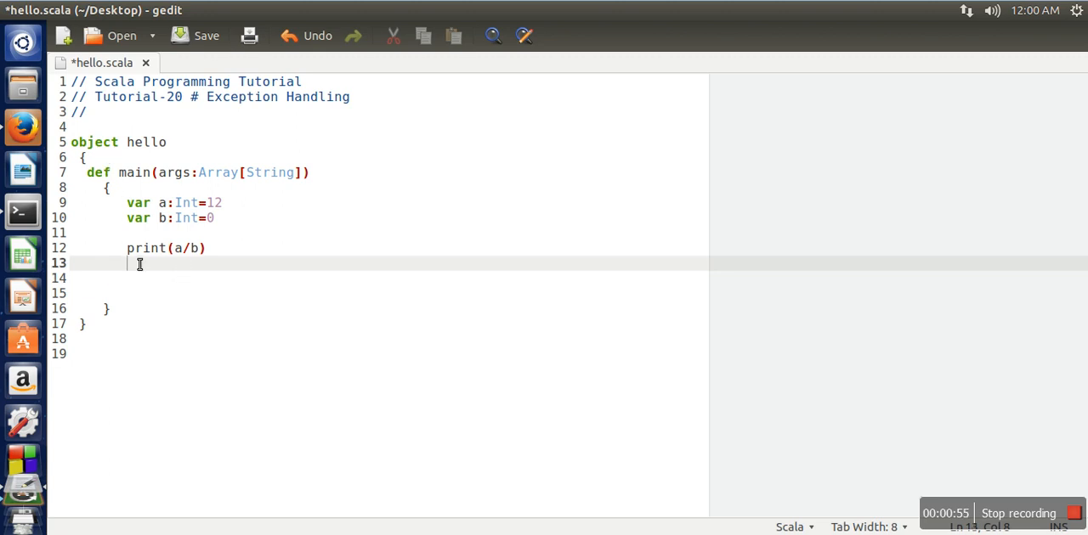
key("Return")
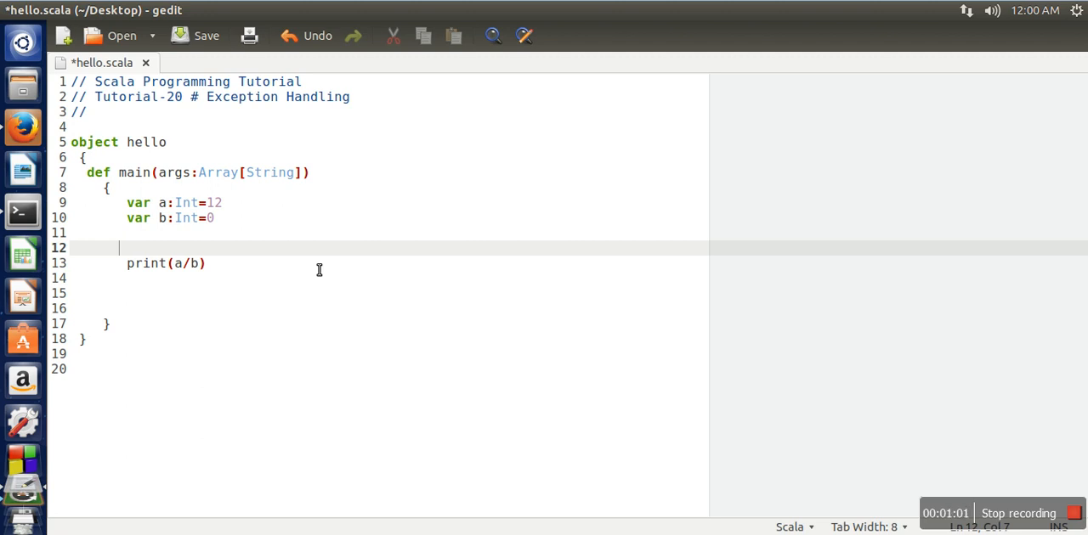
Wrap print(a/b) in a try block and start a catch block beneath it
type("try")
type("{")
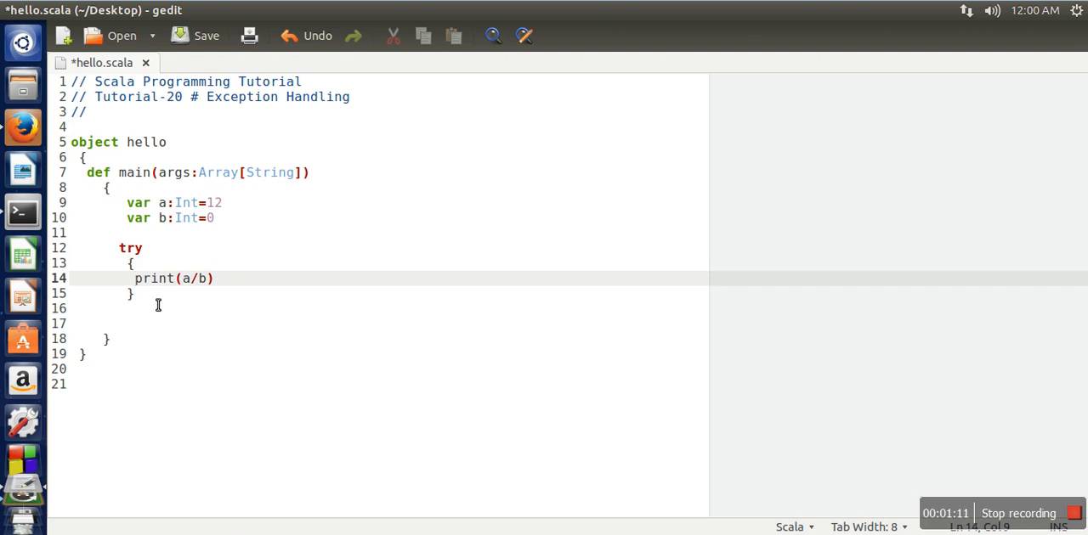
type("cat")
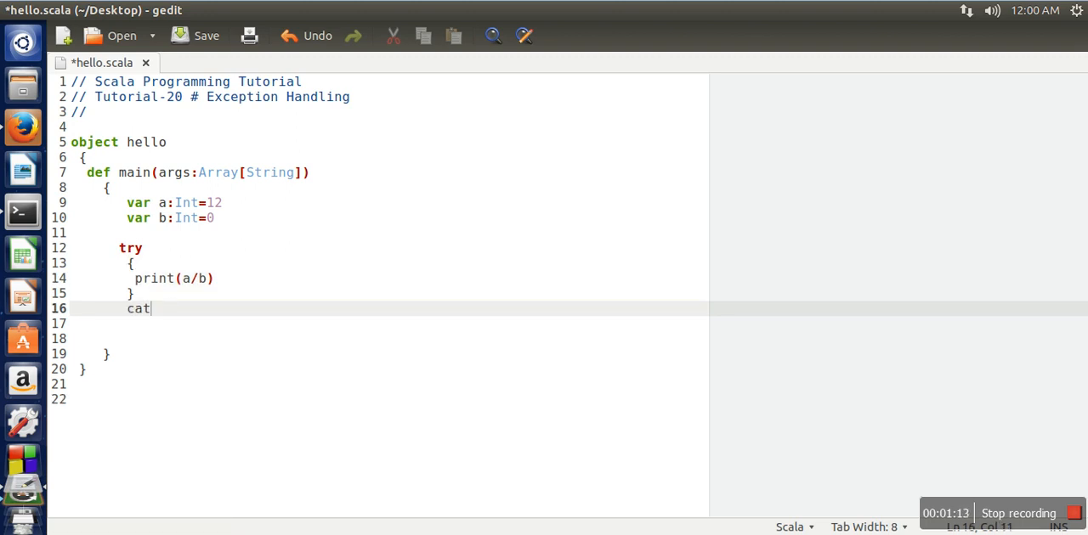
type("ch")
left_click(389, 323)
type("{}")
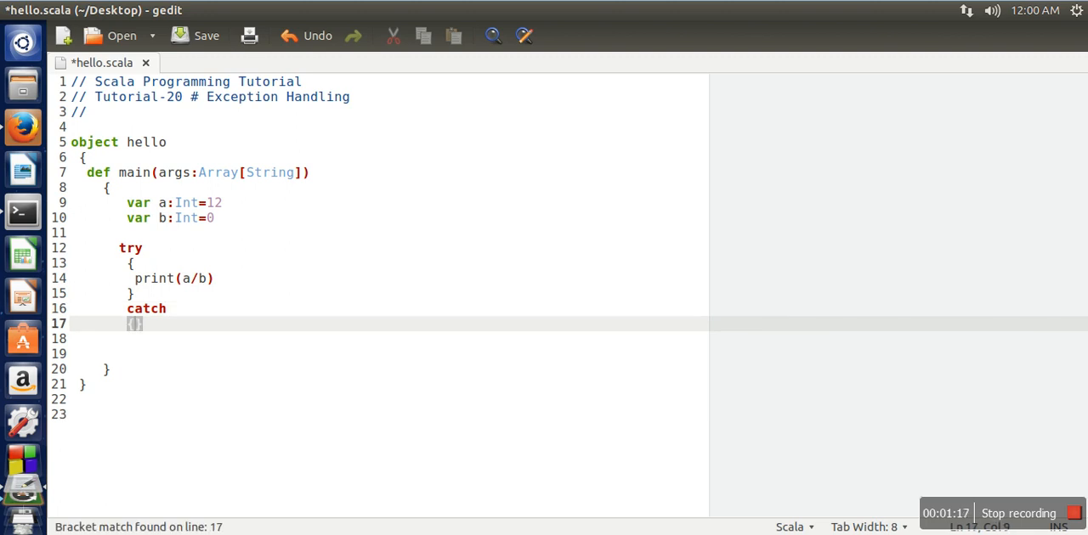
Open the catch braces and write case ex:ArithmeticException inside
key("Return")
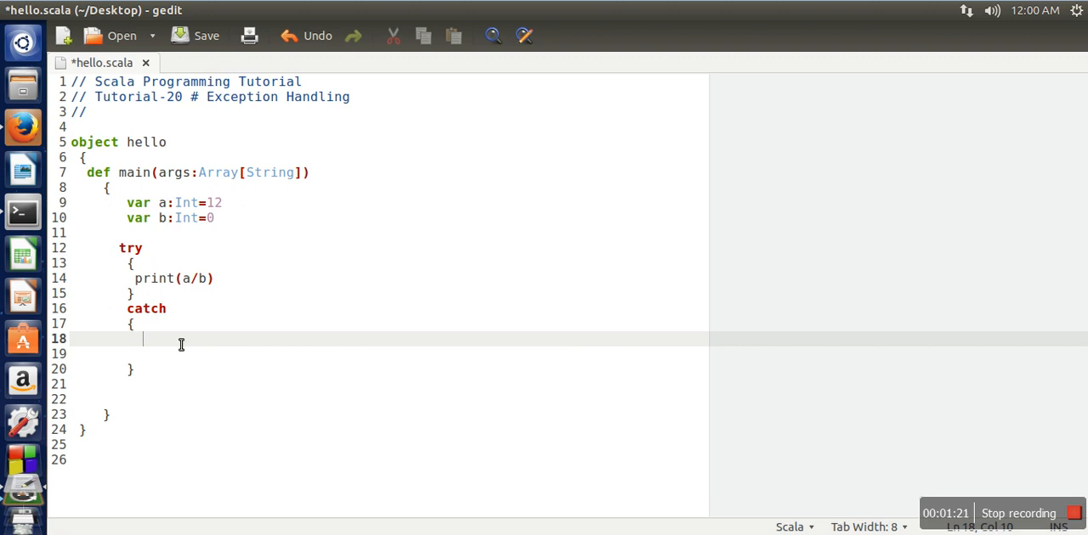
type("case")
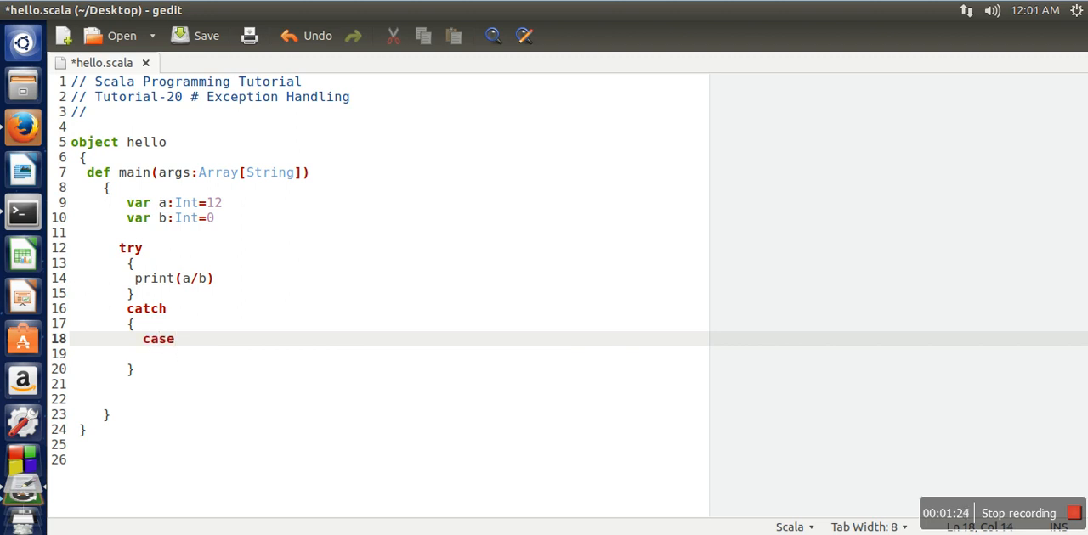
type("e")
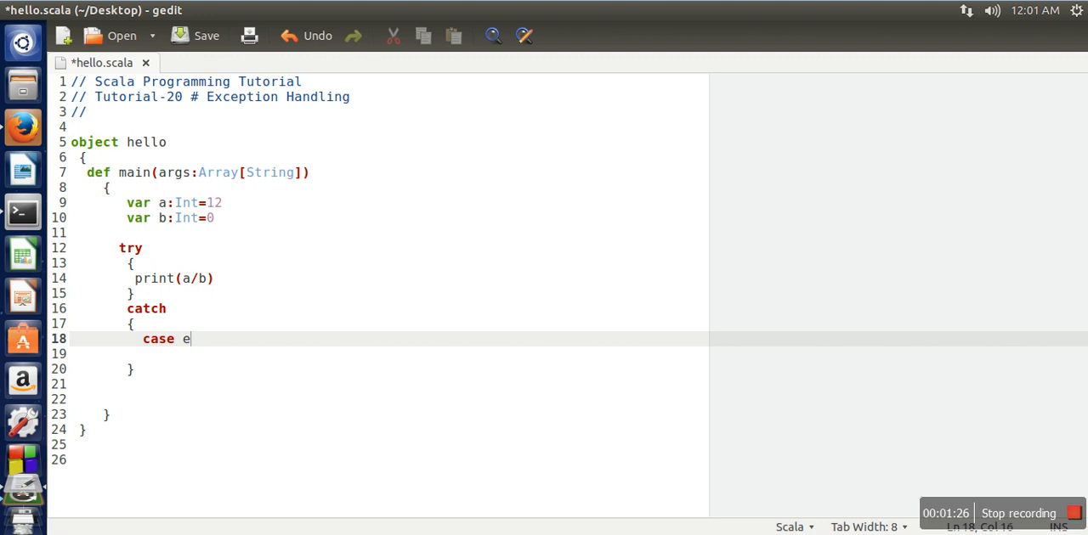
type("x:")
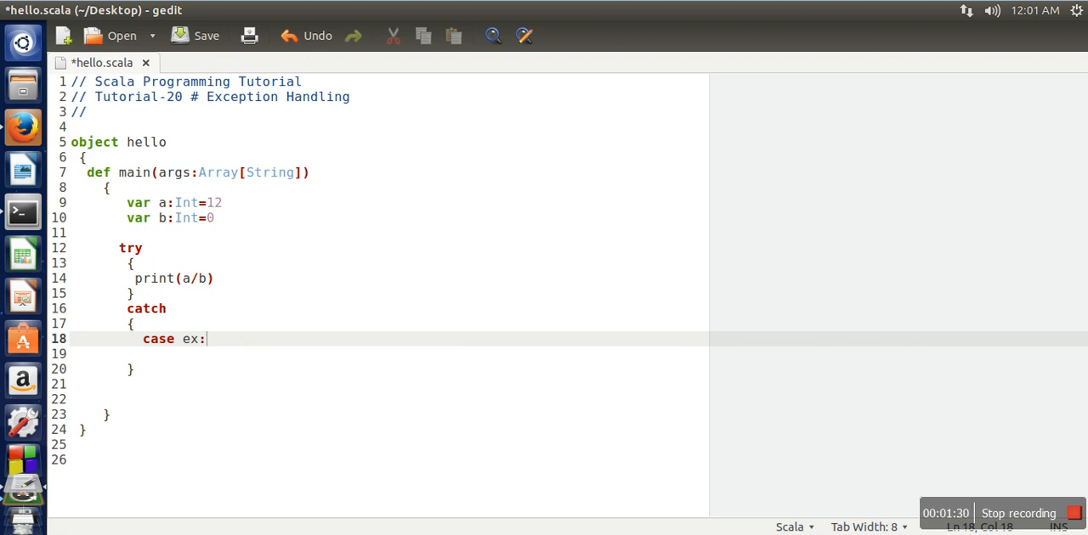
type("Arith")
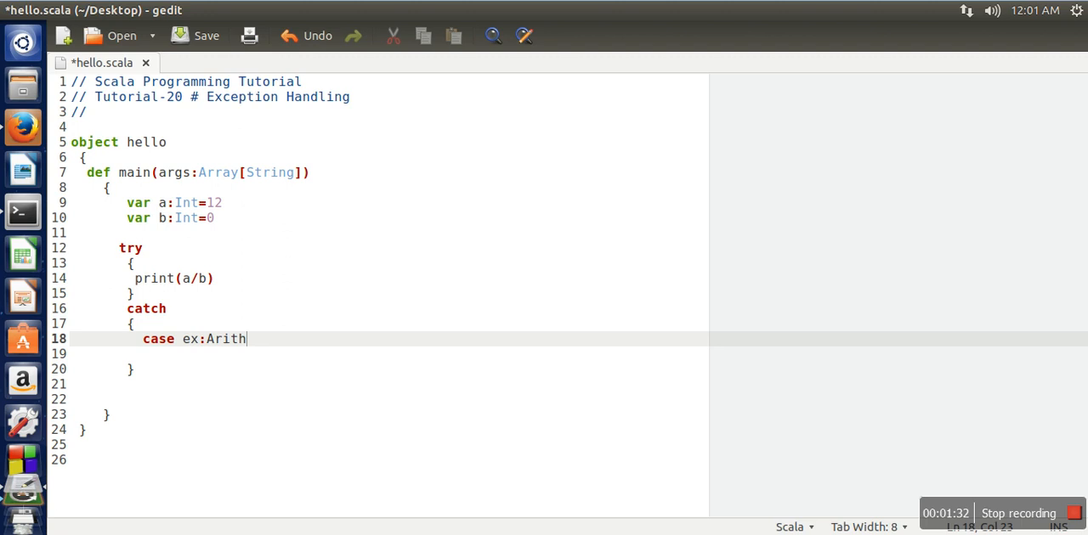
type("meticExceptin")
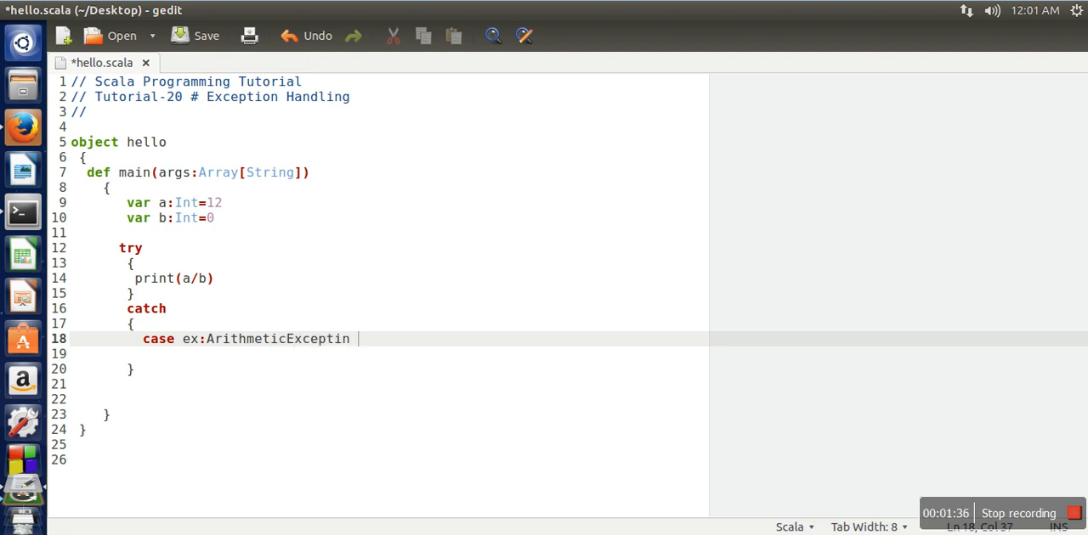
type("o")
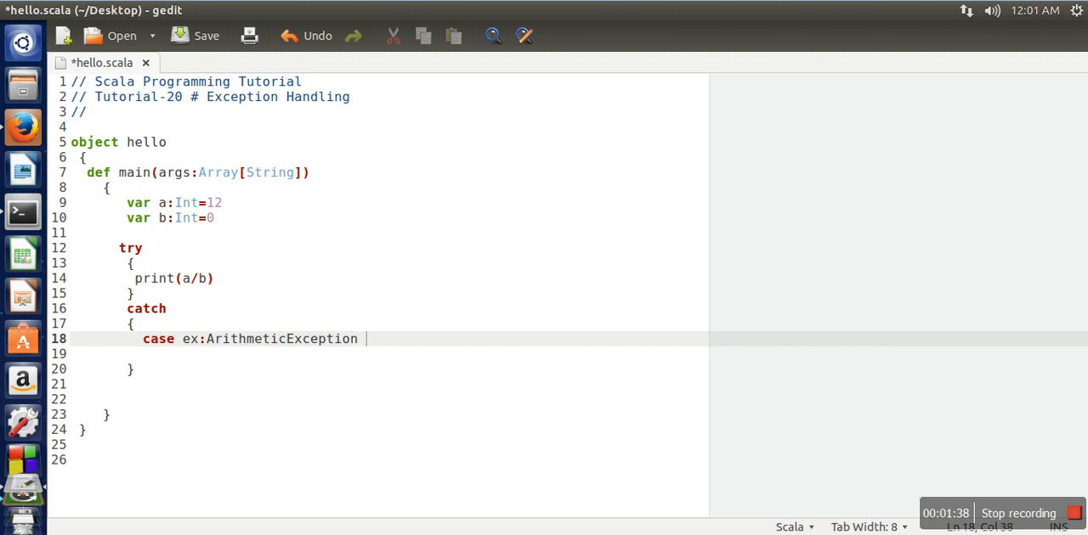
mouse_move(211, 292)
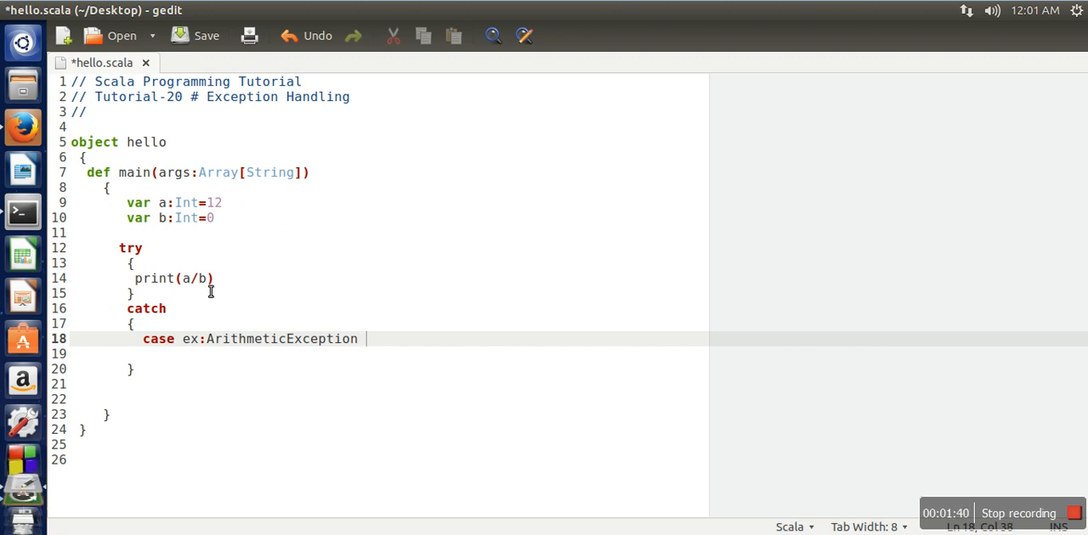
mouse_move(358, 374)
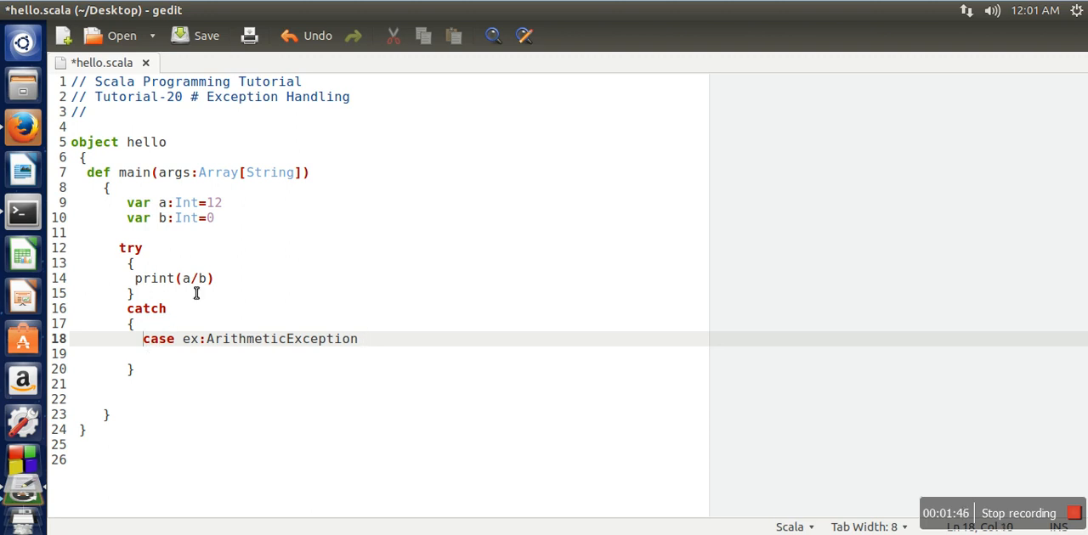
mouse_move(216, 347)
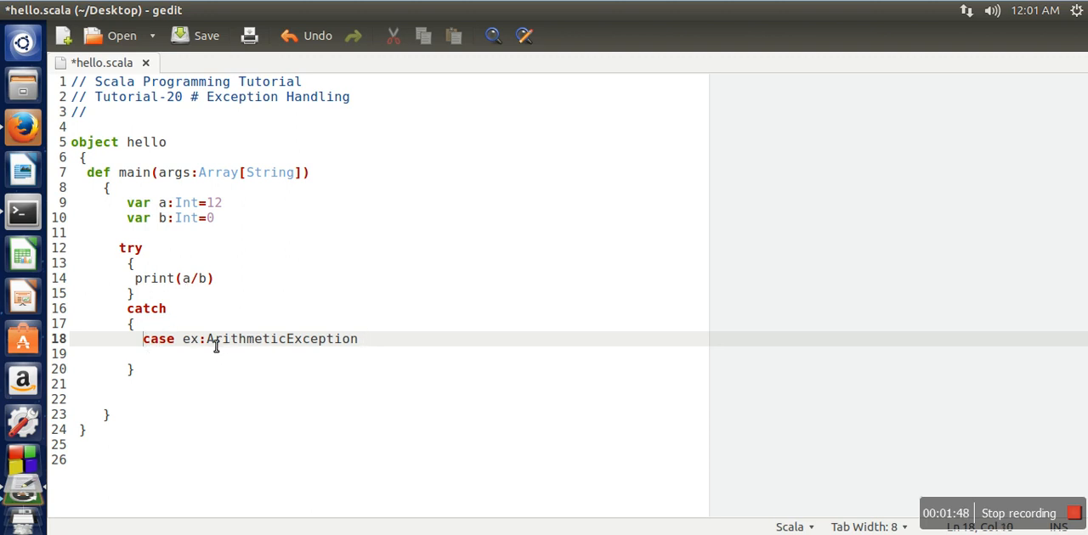
Make the case print "Exception is generated" without a semicolon, and save hello.scala
double_click(281, 339)
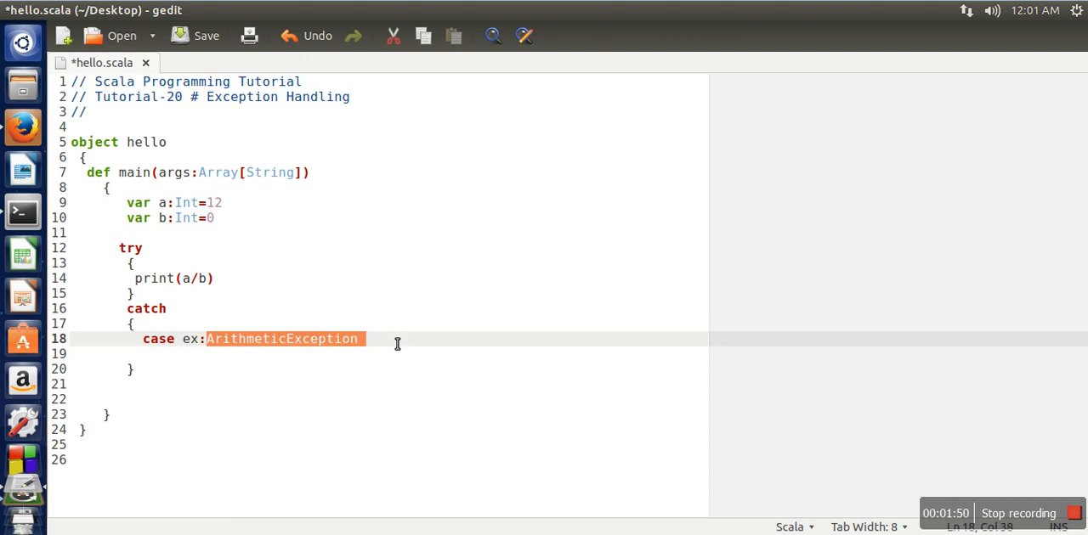
type("=")
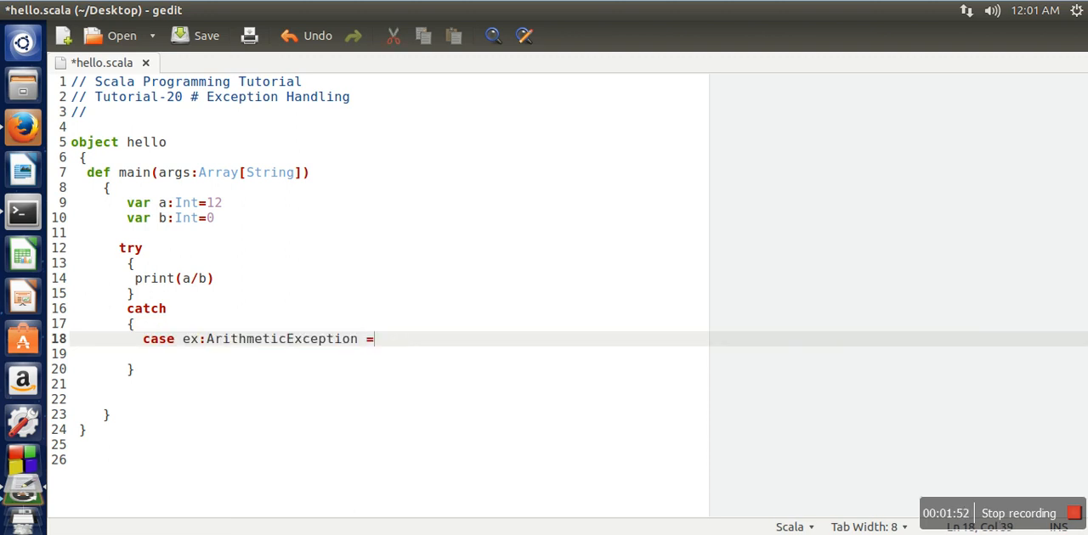
type("> pr")
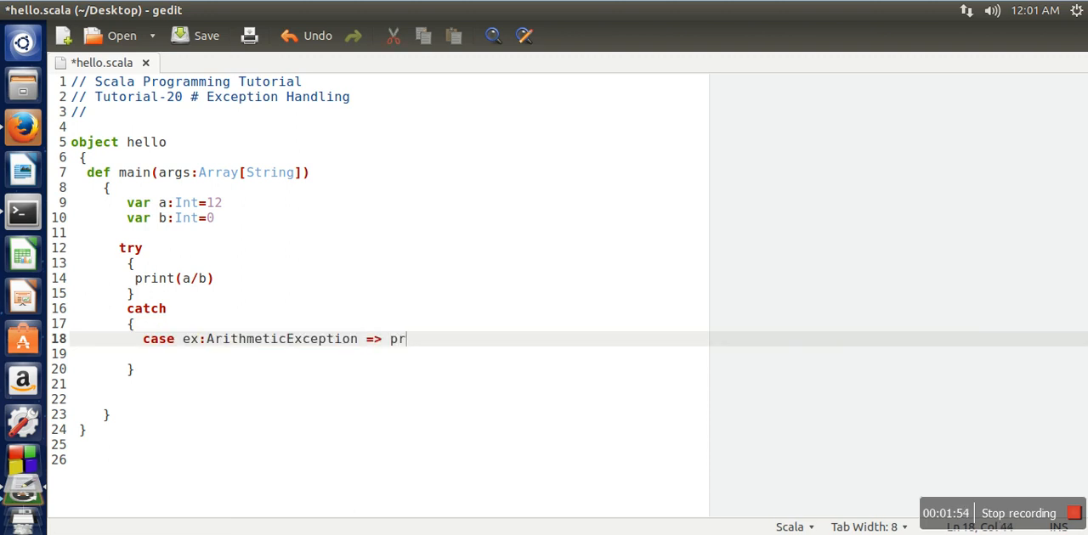
type("int \"")
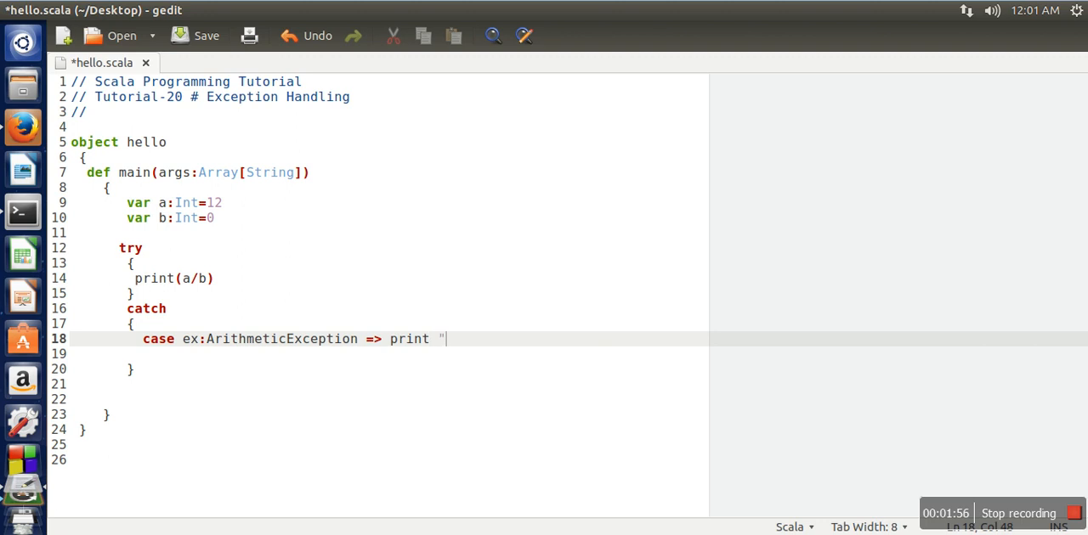
type("(Exc")
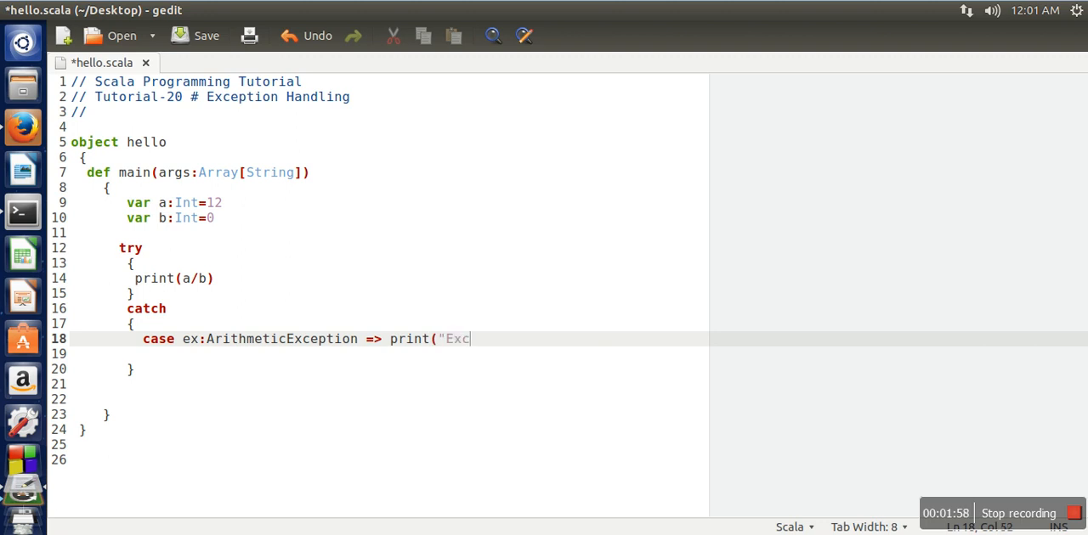
type("eption is generate")
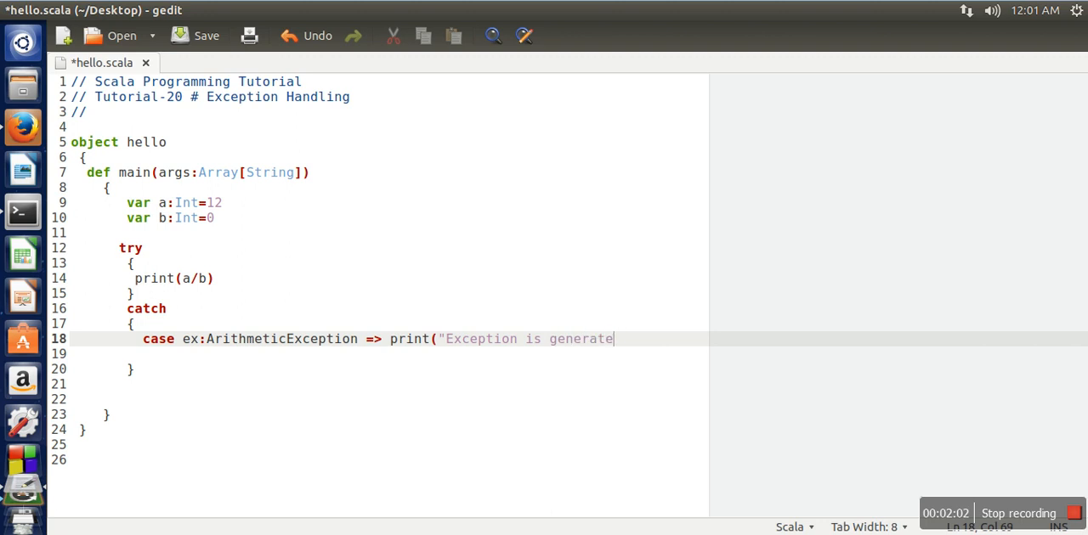
type("d\");")
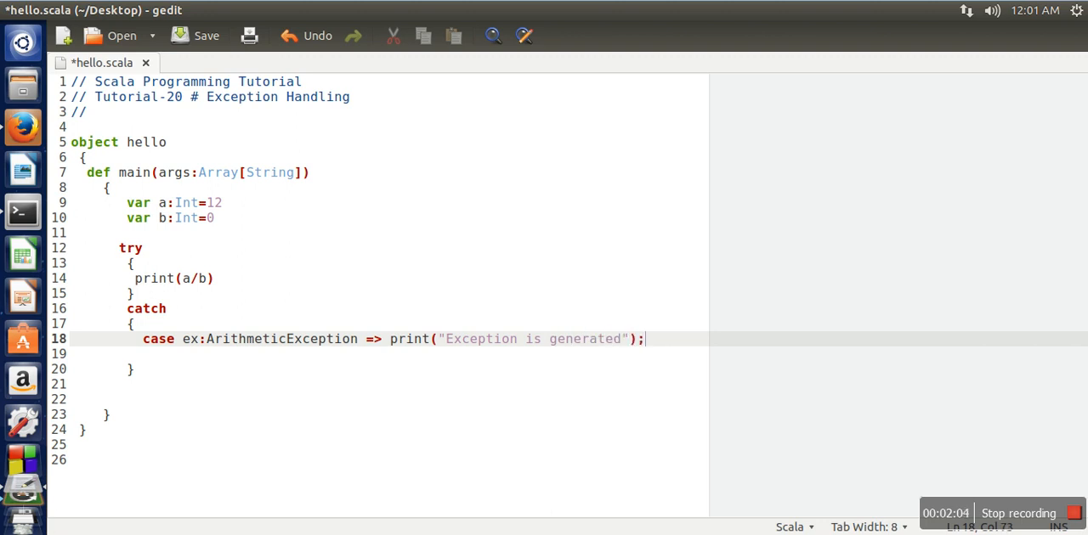
key("BackSpace")
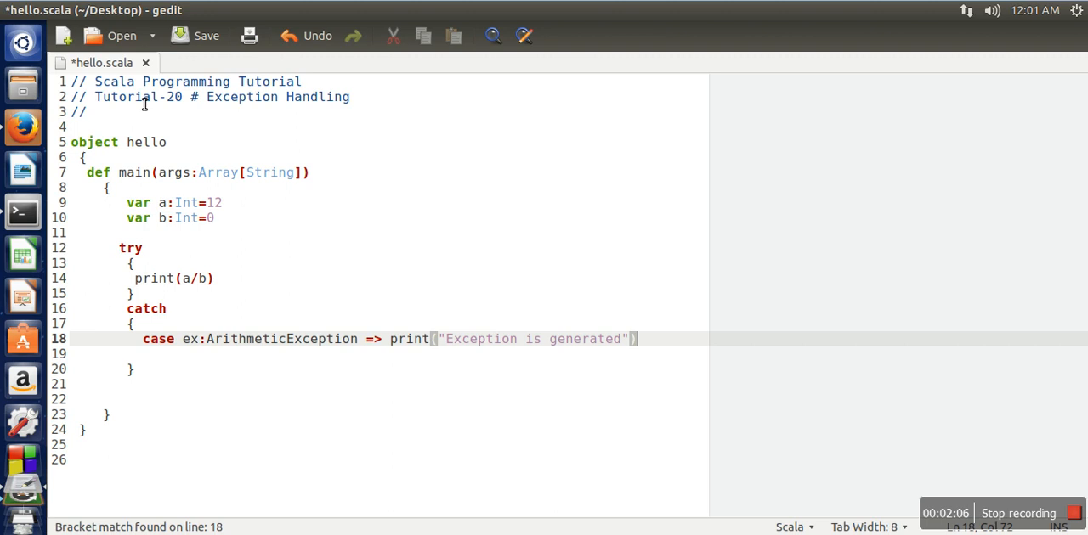
left_click(196, 36)
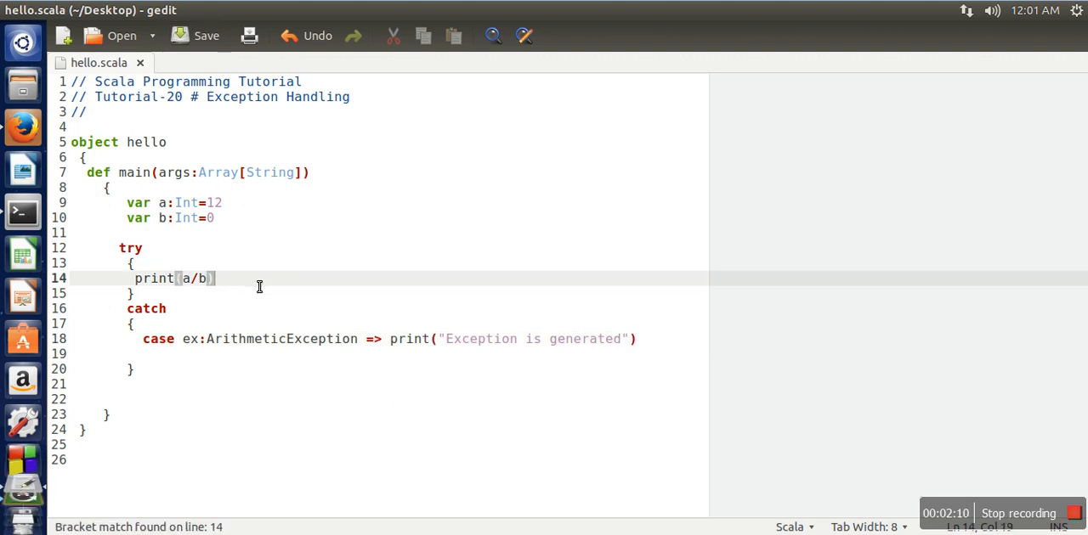
mouse_move(23, 212)
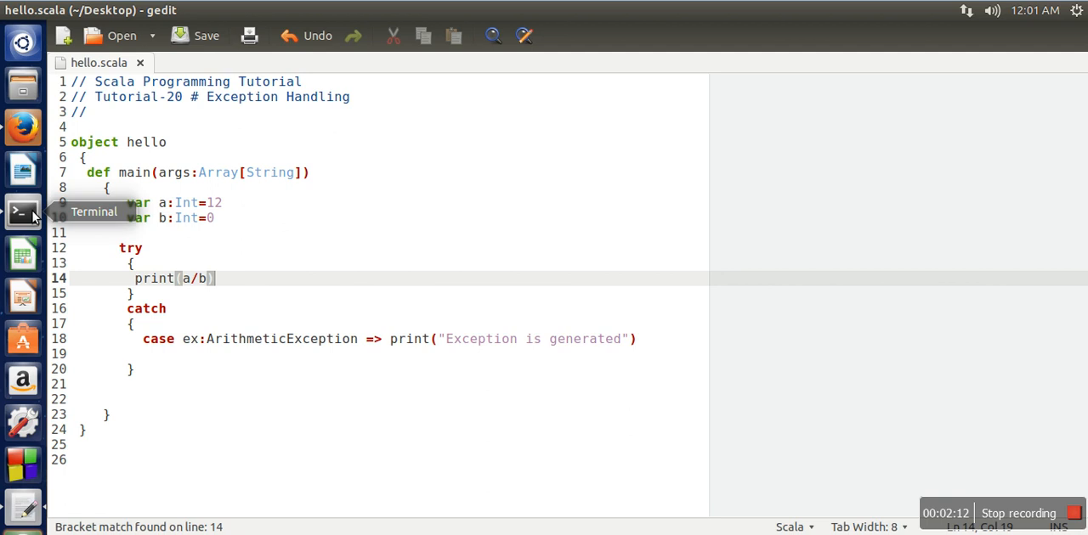
Compile hello.scala with fsc in Terminal, then return to the gedit source
left_click(23, 212)
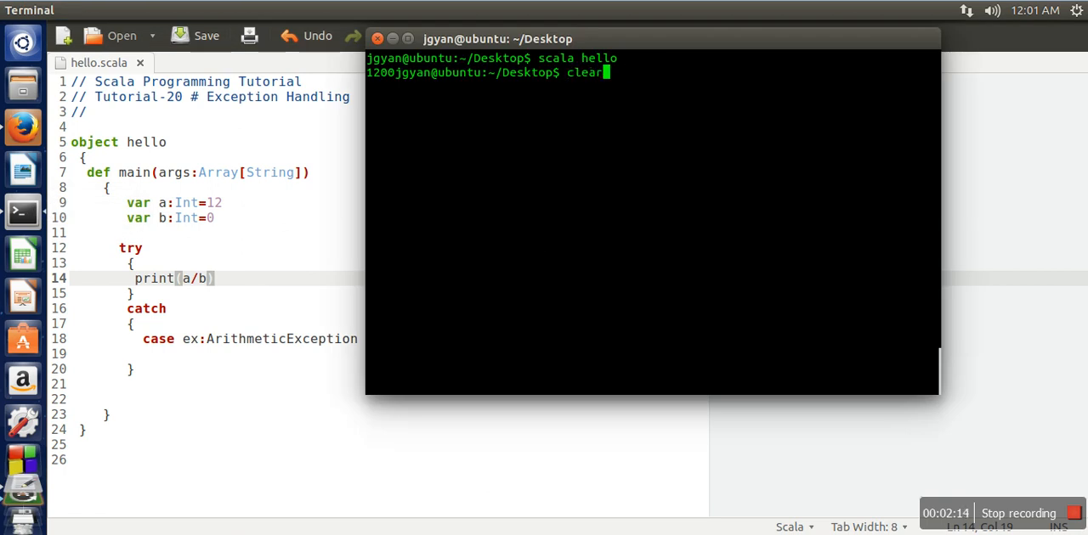
type("fsc hello.scala")
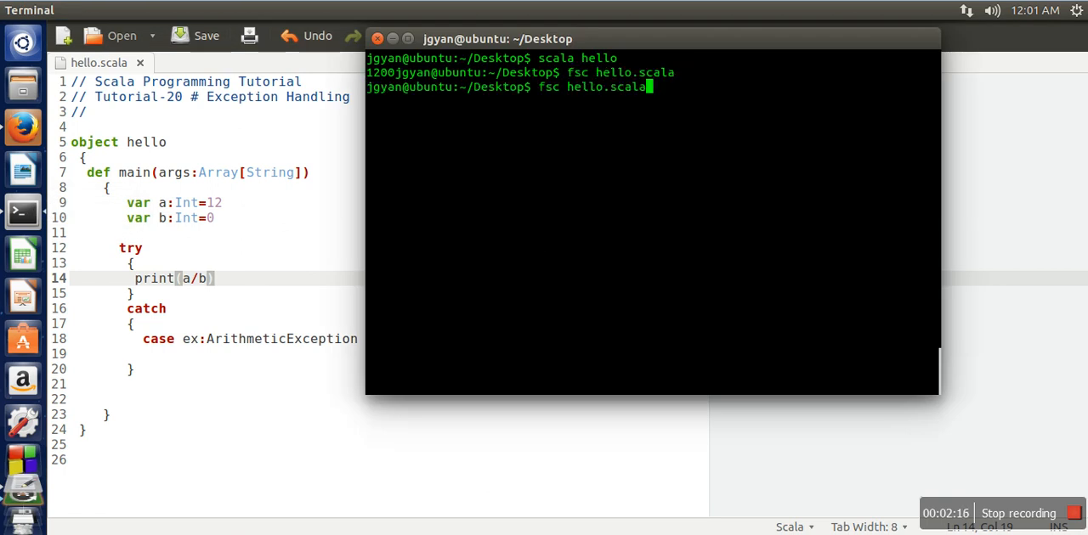
key("Return")
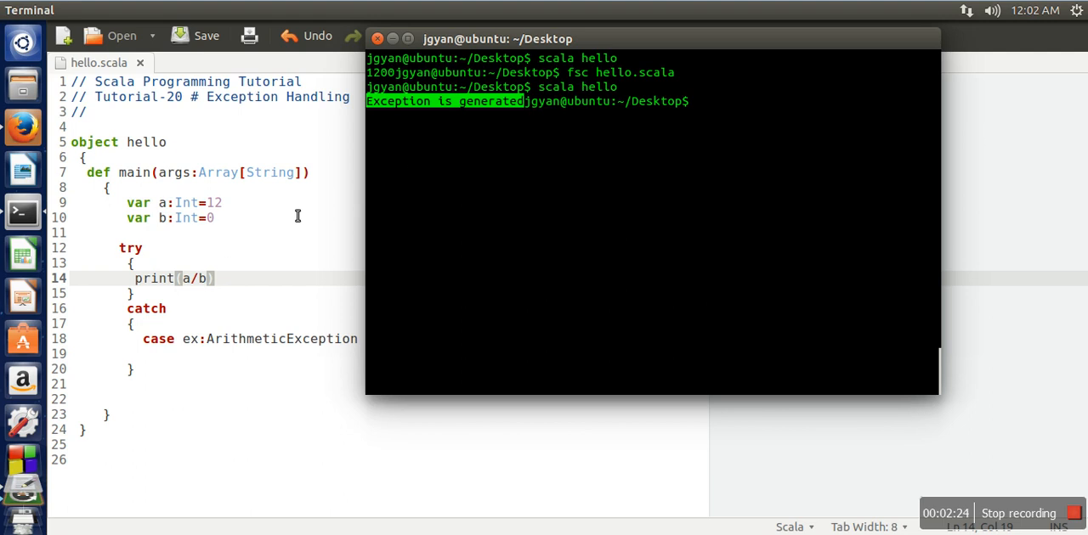
left_click(226, 278)
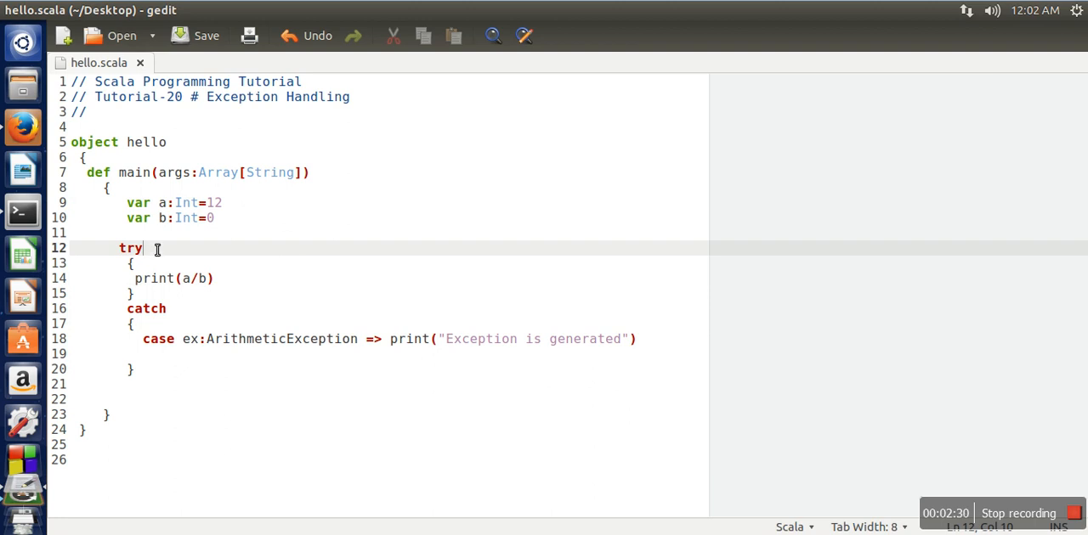
mouse_move(157, 326)
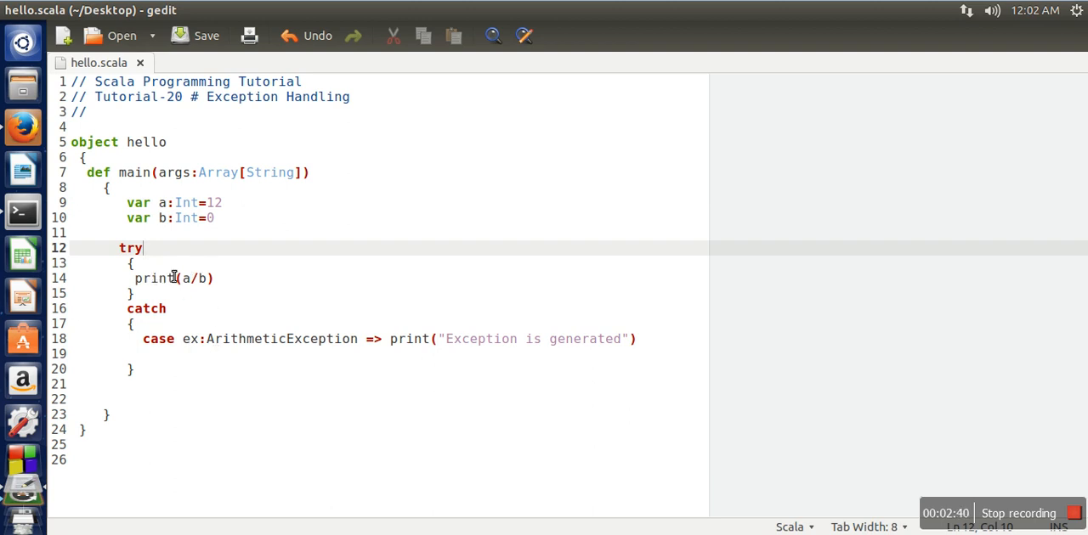
mouse_move(239, 323)
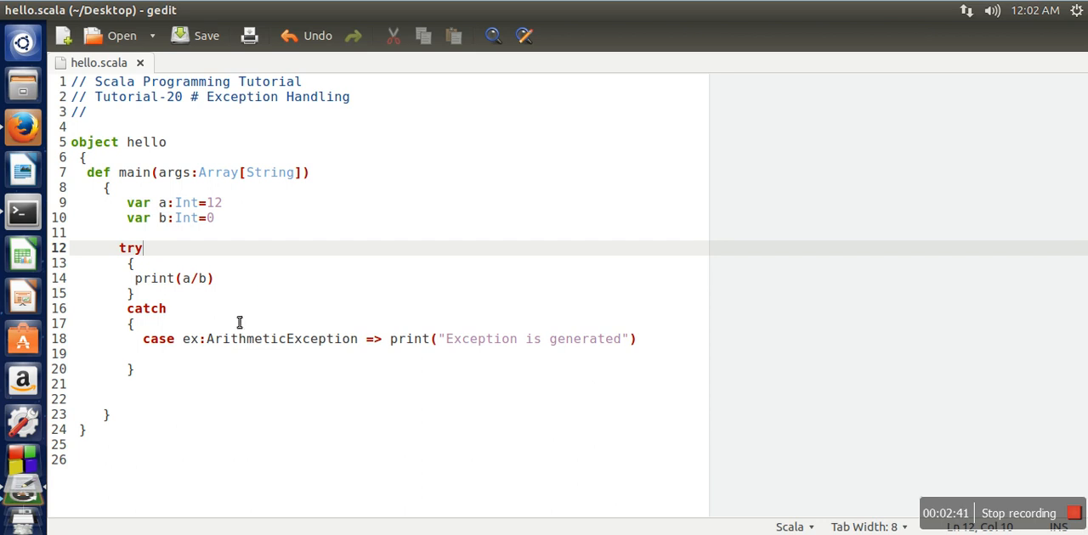
mouse_move(172, 339)
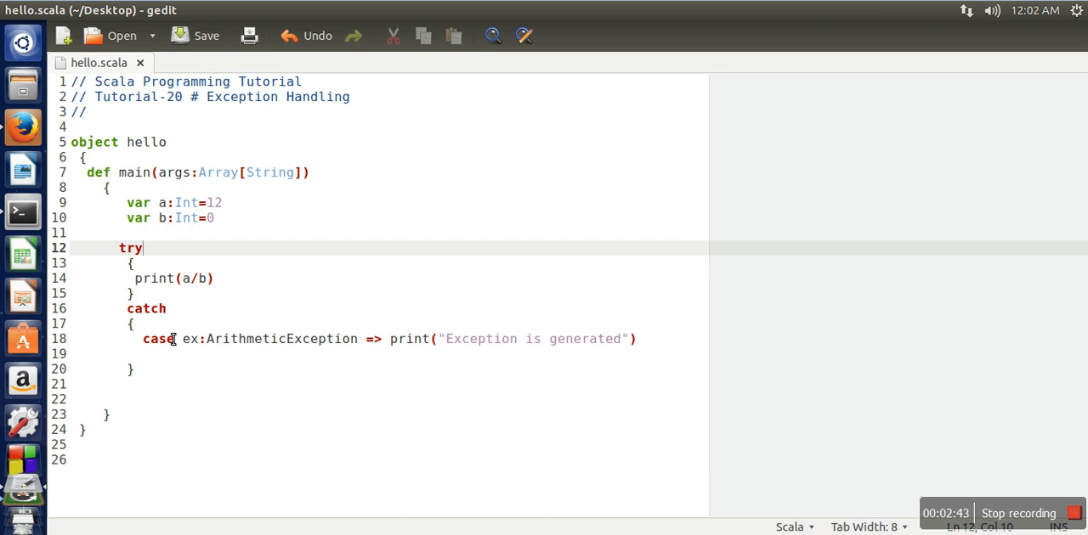
mouse_move(156, 368)
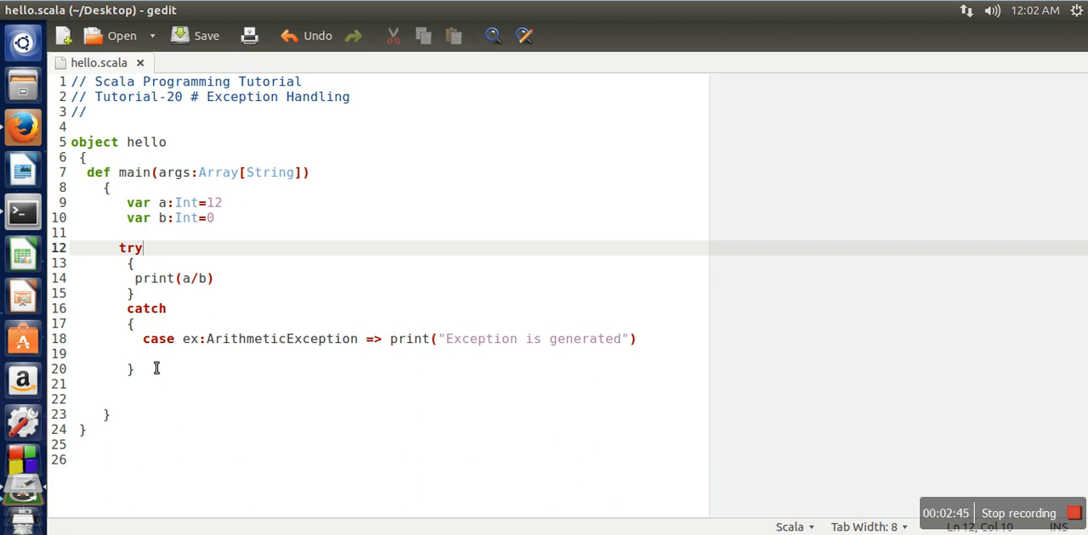
mouse_move(219, 360)
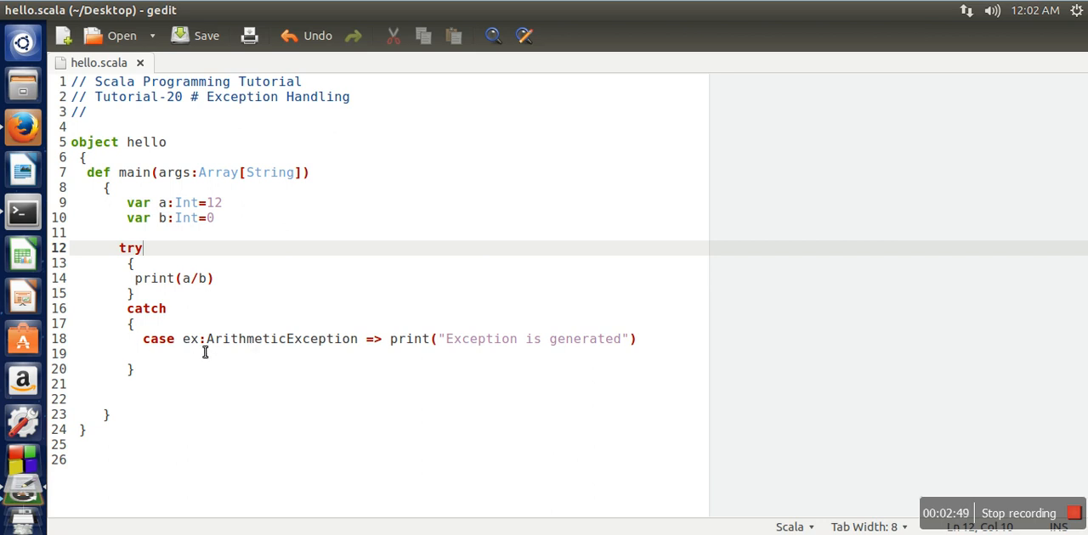
mouse_move(271, 352)
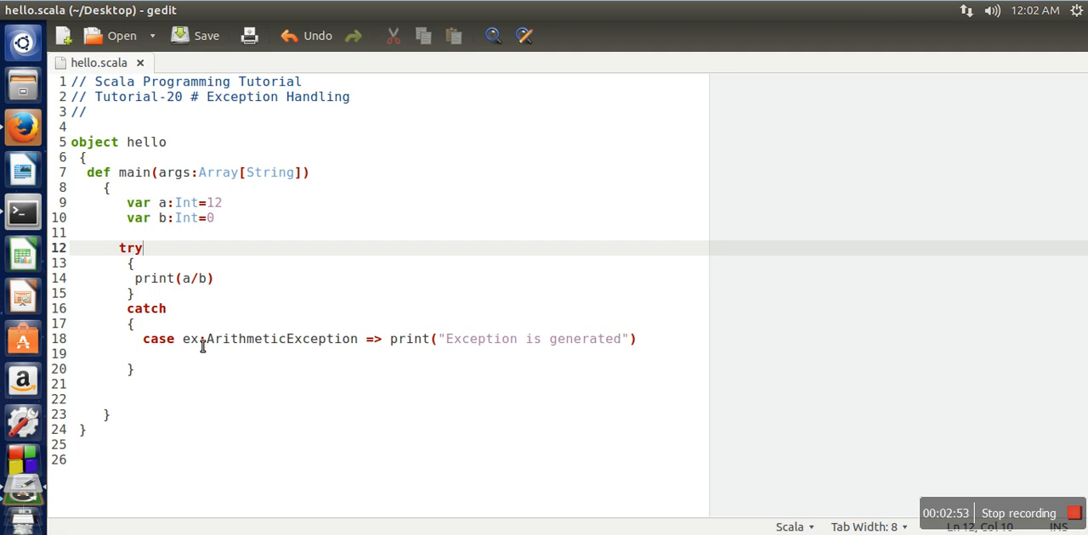
mouse_move(195, 308)
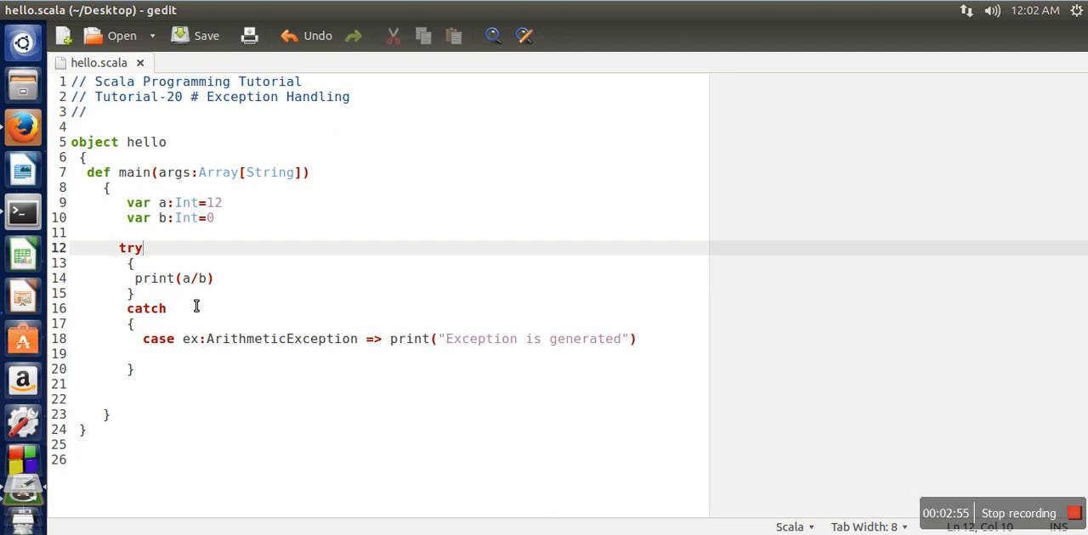
mouse_move(389, 331)
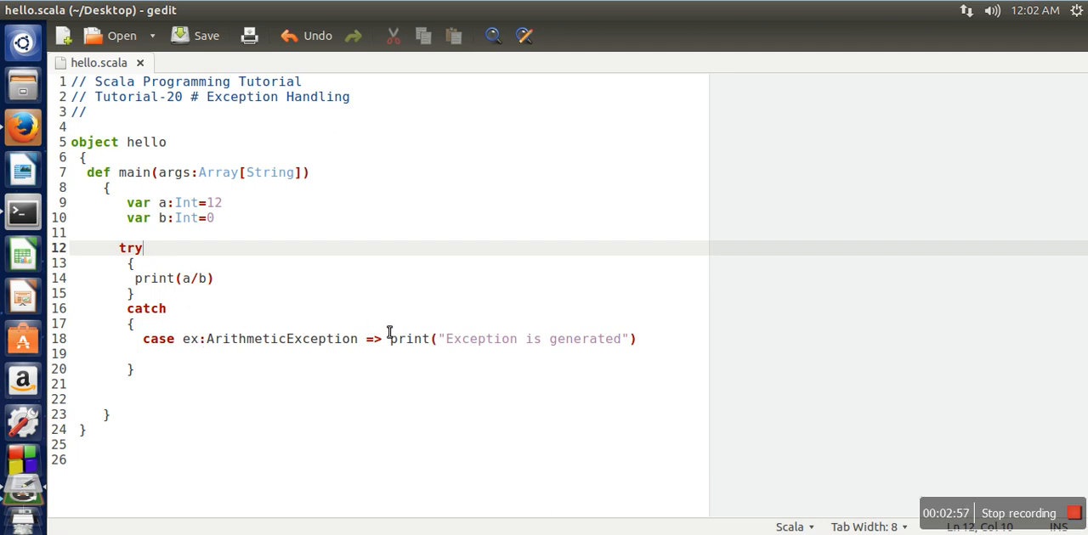
mouse_move(646, 358)
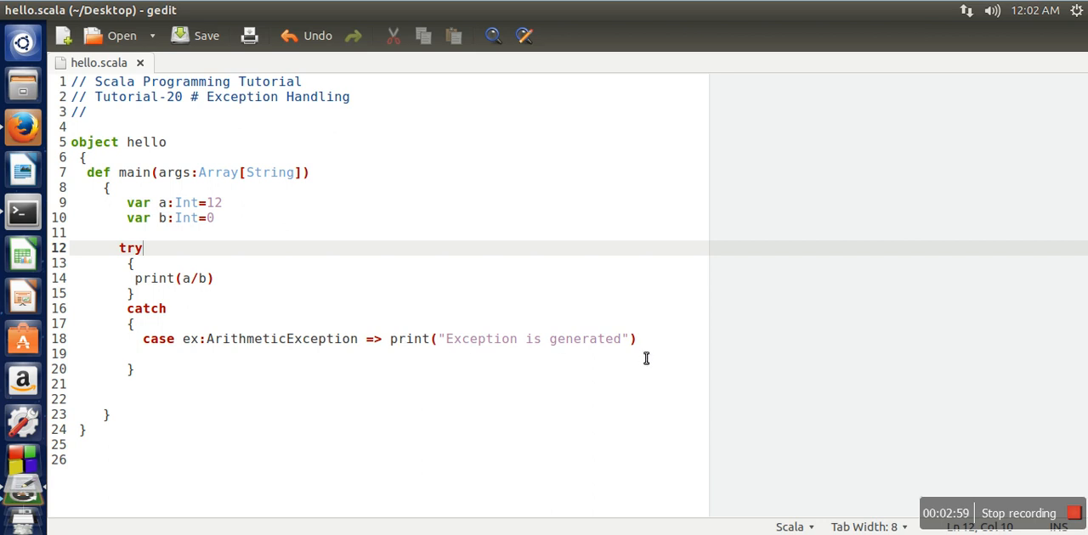
mouse_move(429, 330)
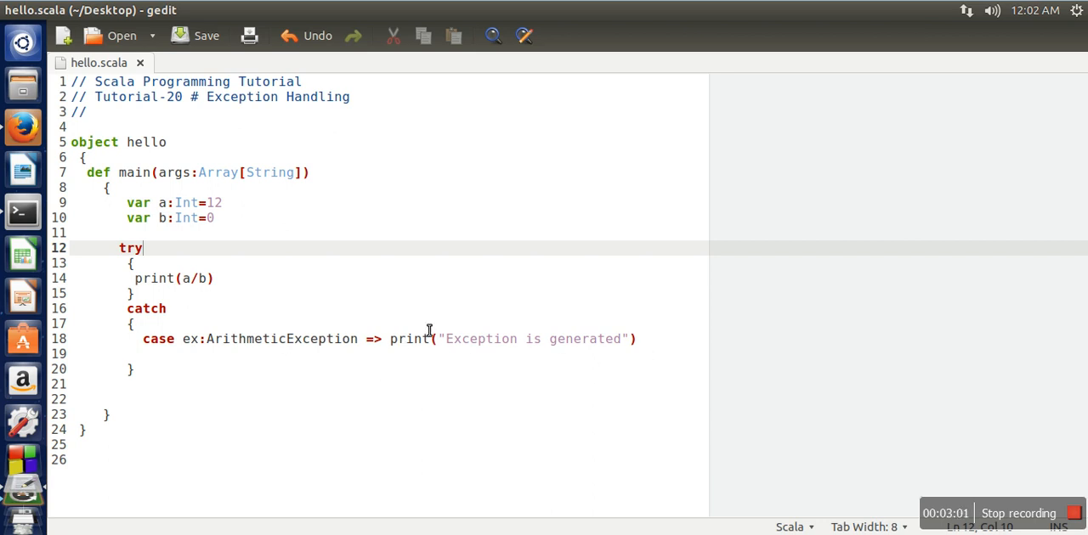
mouse_move(789, 374)
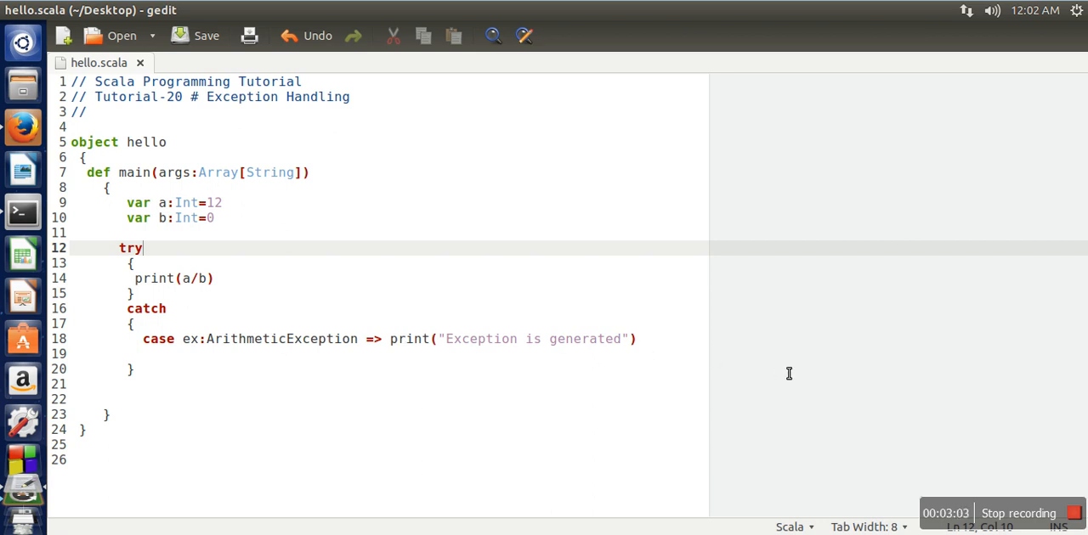